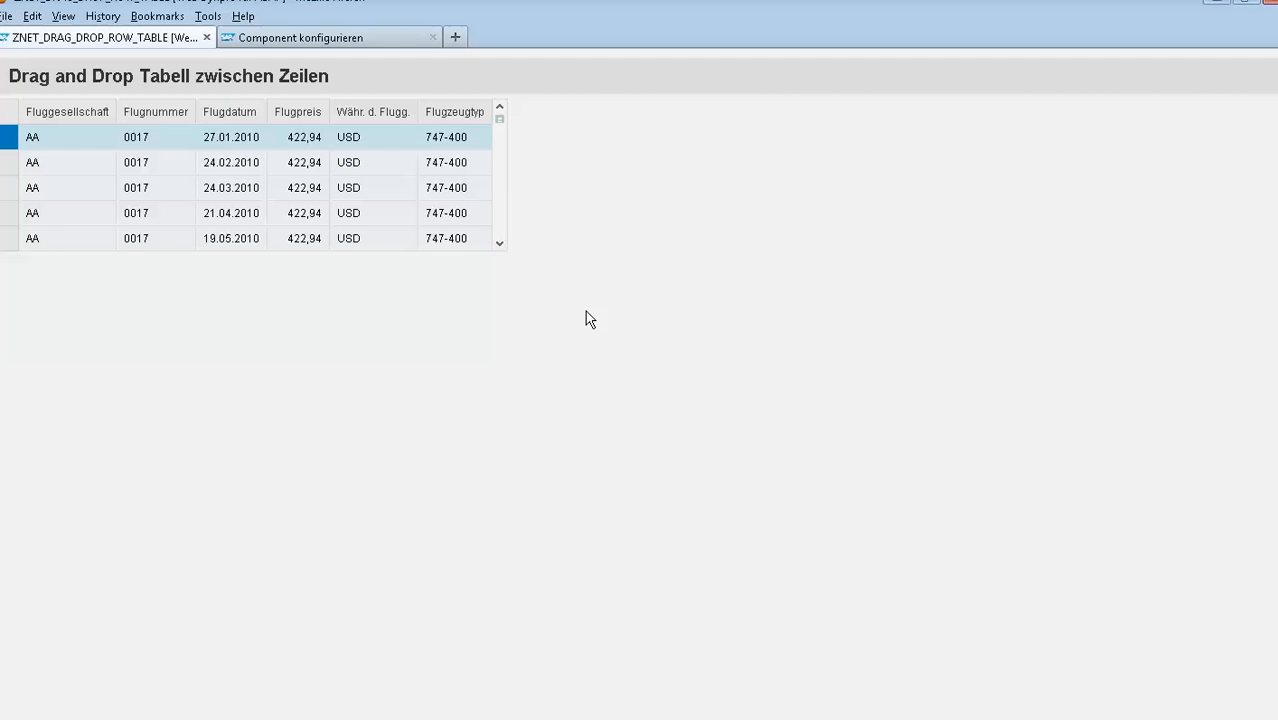
pyautogui.moveTo(76, 142)
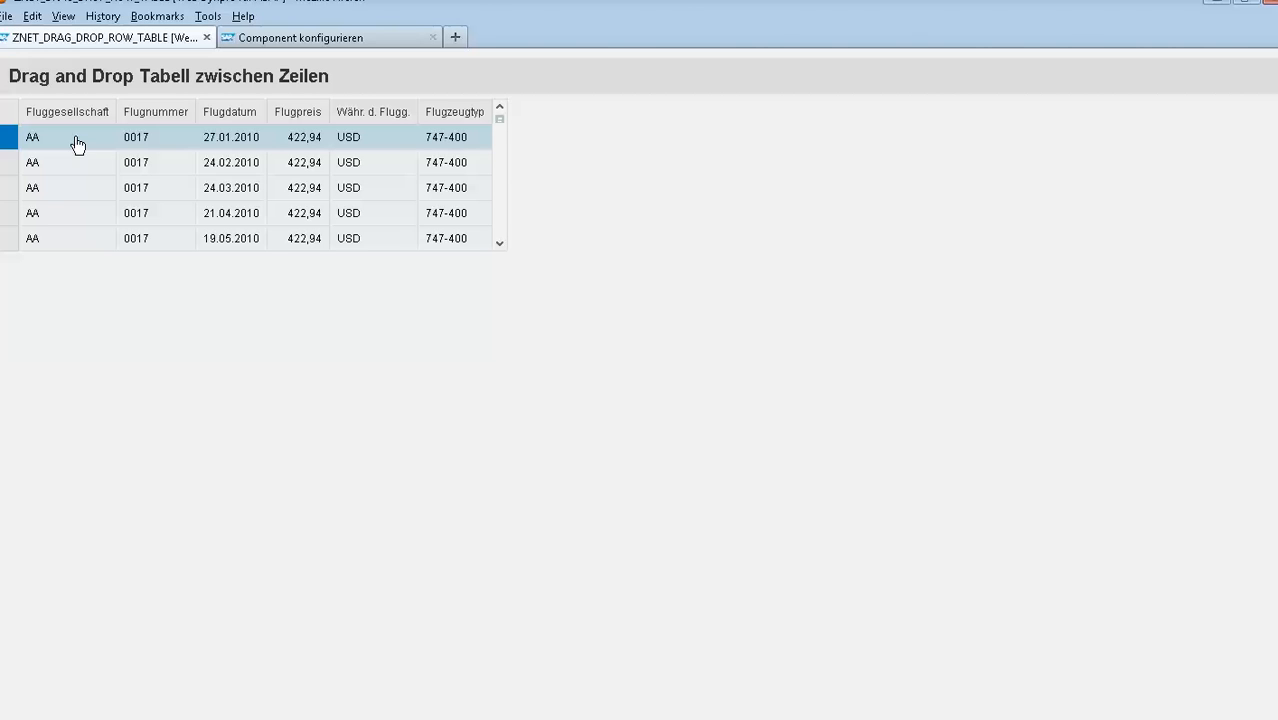
pyautogui.moveTo(258, 138)
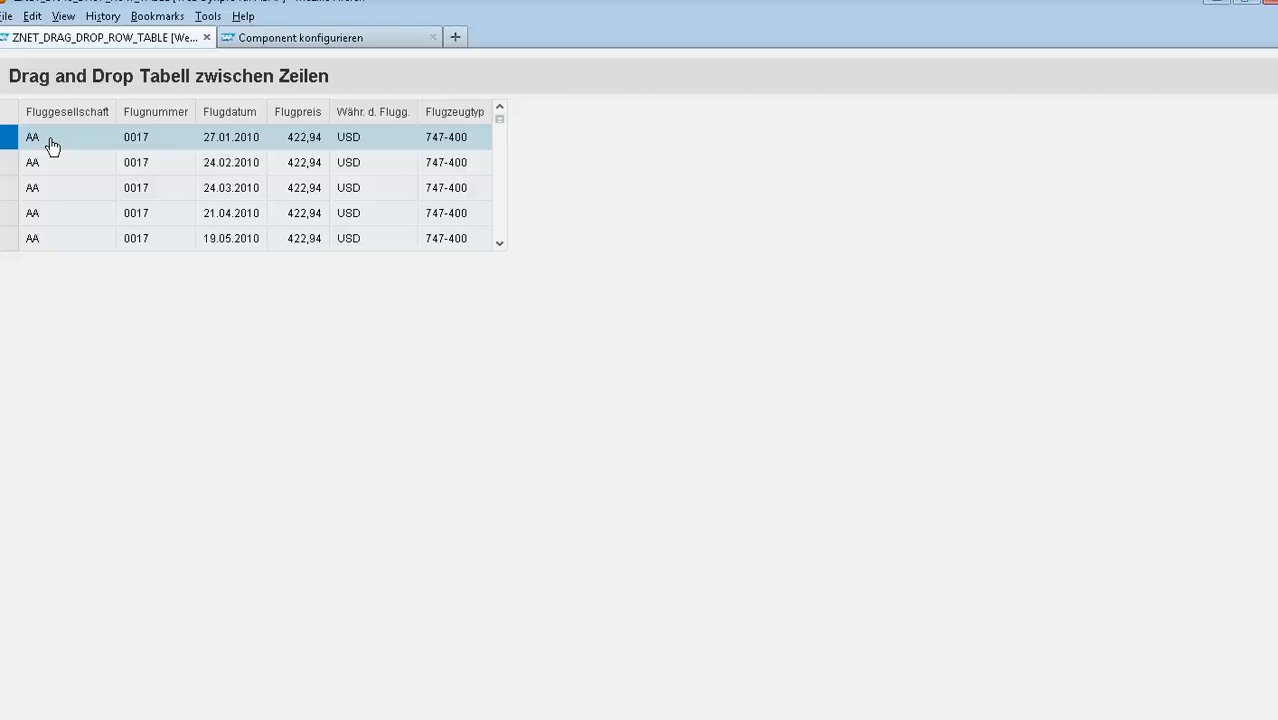
pyautogui.moveTo(178, 140)
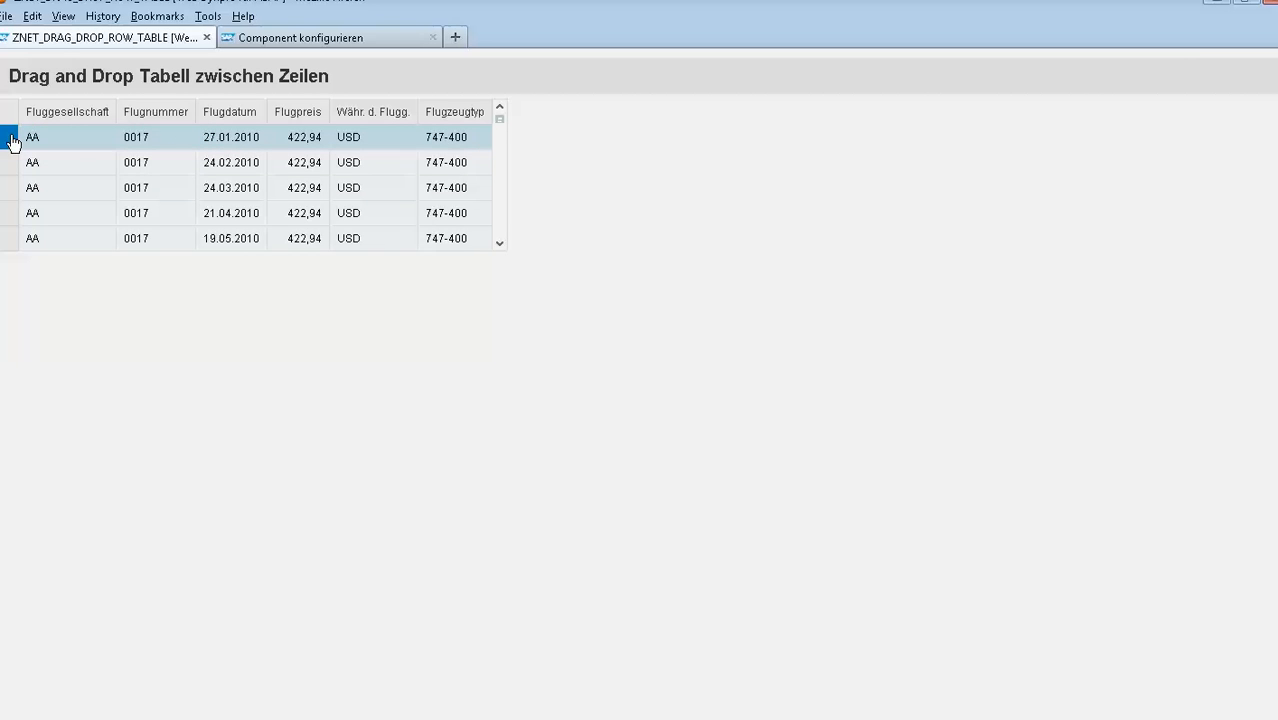
# Drag the top 27.01.2010 flight row and drop it below the 19.05.2010 row.
pyautogui.moveTo(14, 137); pyautogui.dragTo(150, 156)
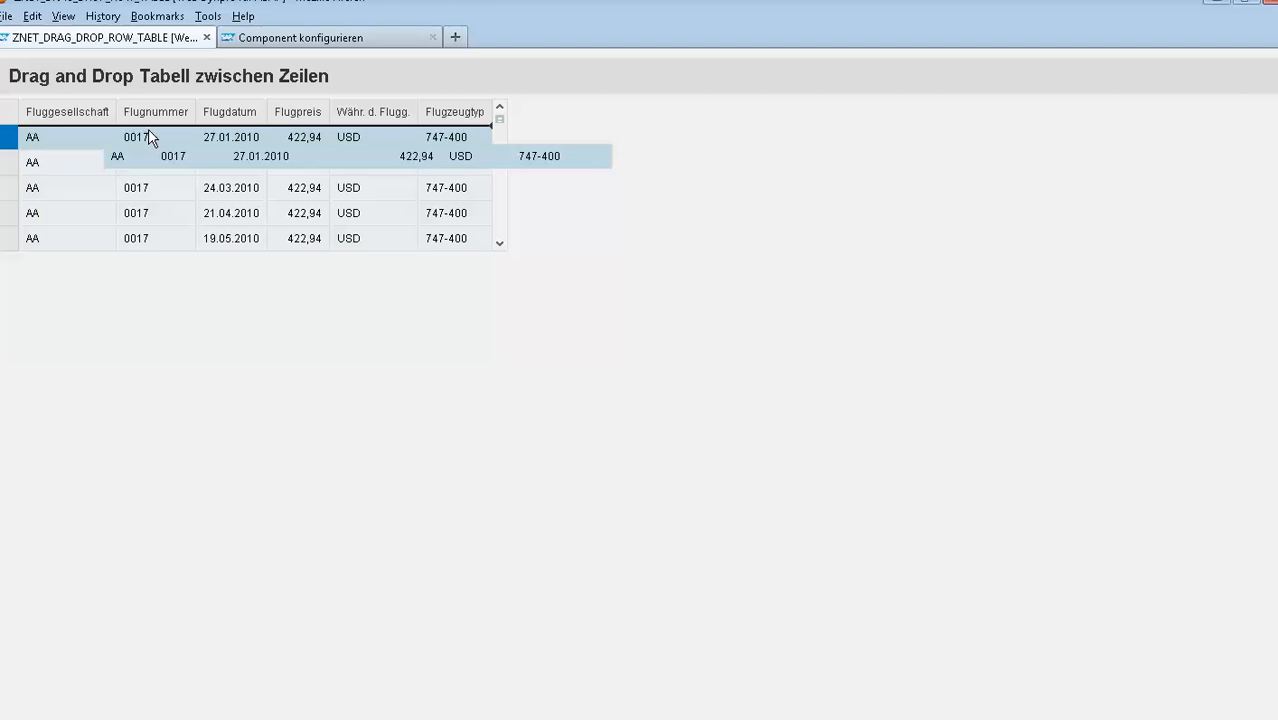
pyautogui.moveTo(150, 137); pyautogui.dragTo(130, 238)
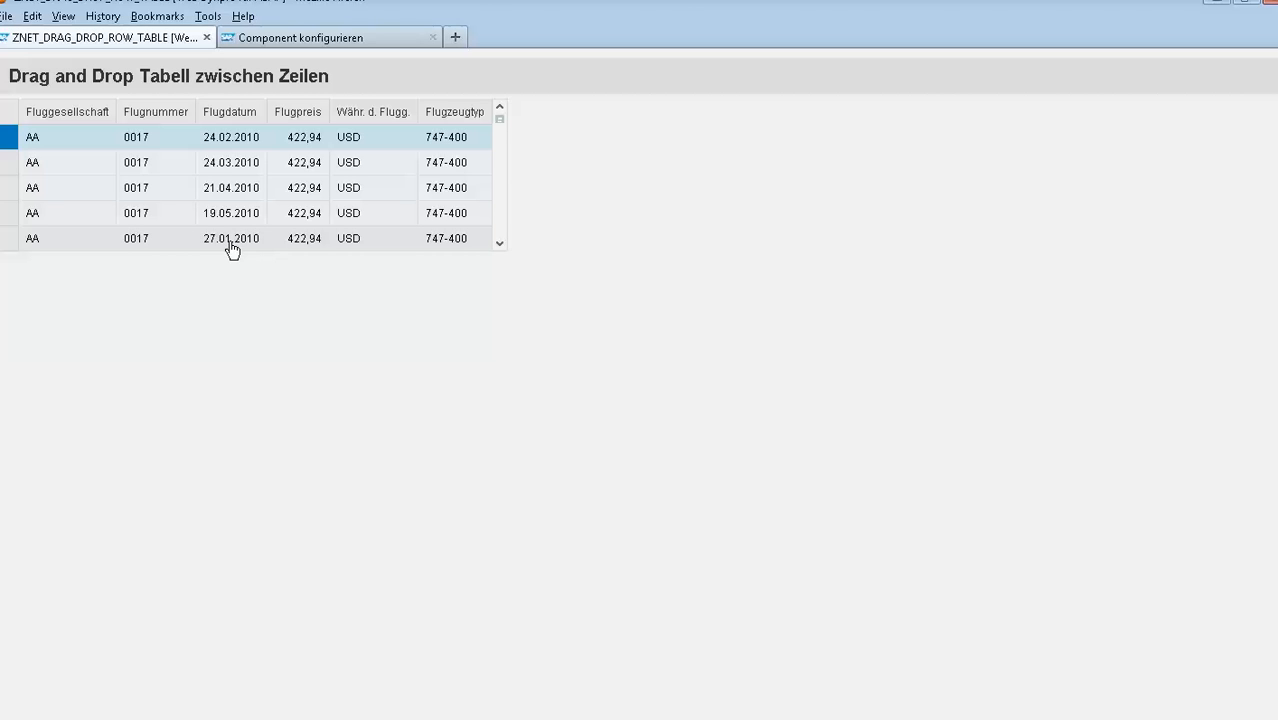
pyautogui.moveTo(222, 243)
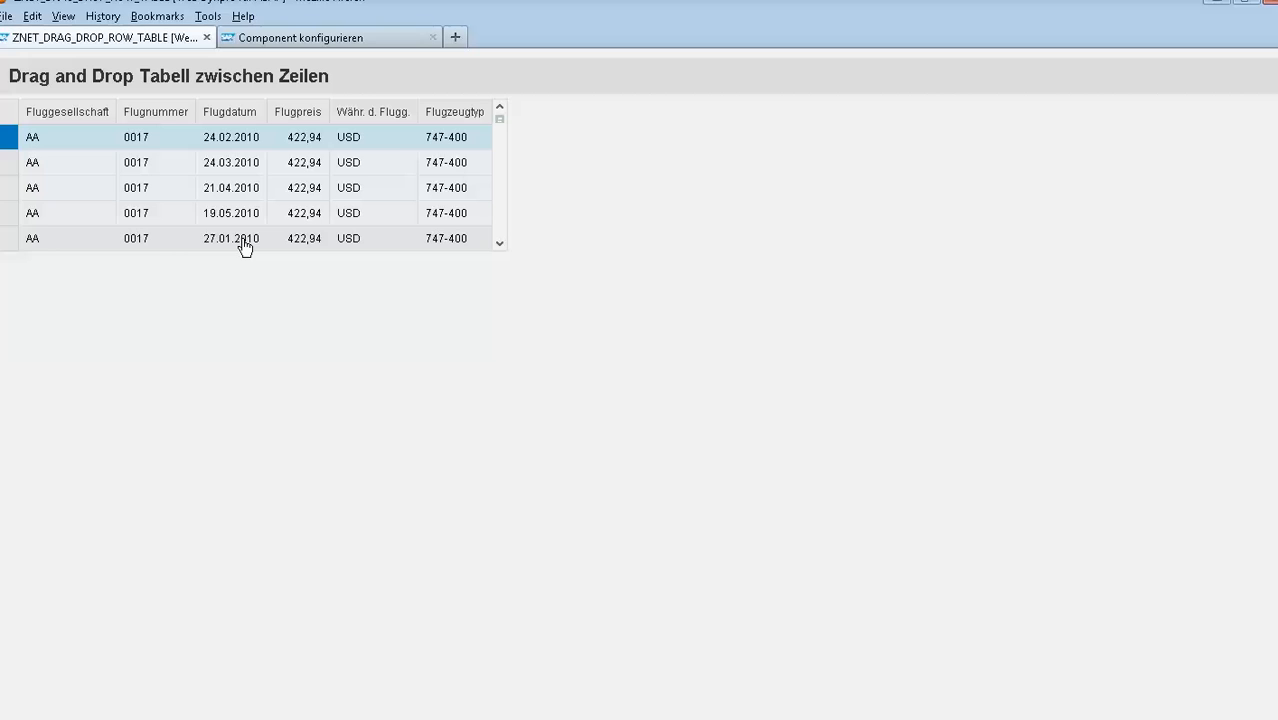
pyautogui.moveTo(250, 283)
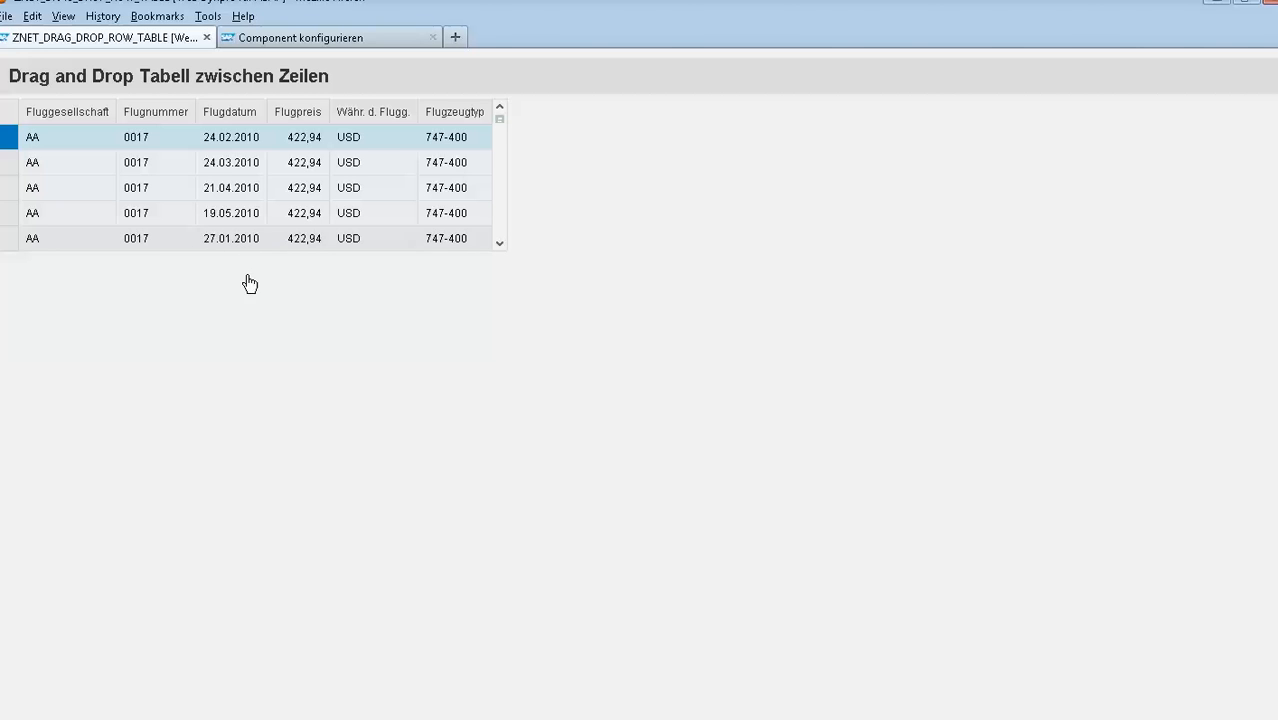
pyautogui.moveTo(384, 355)
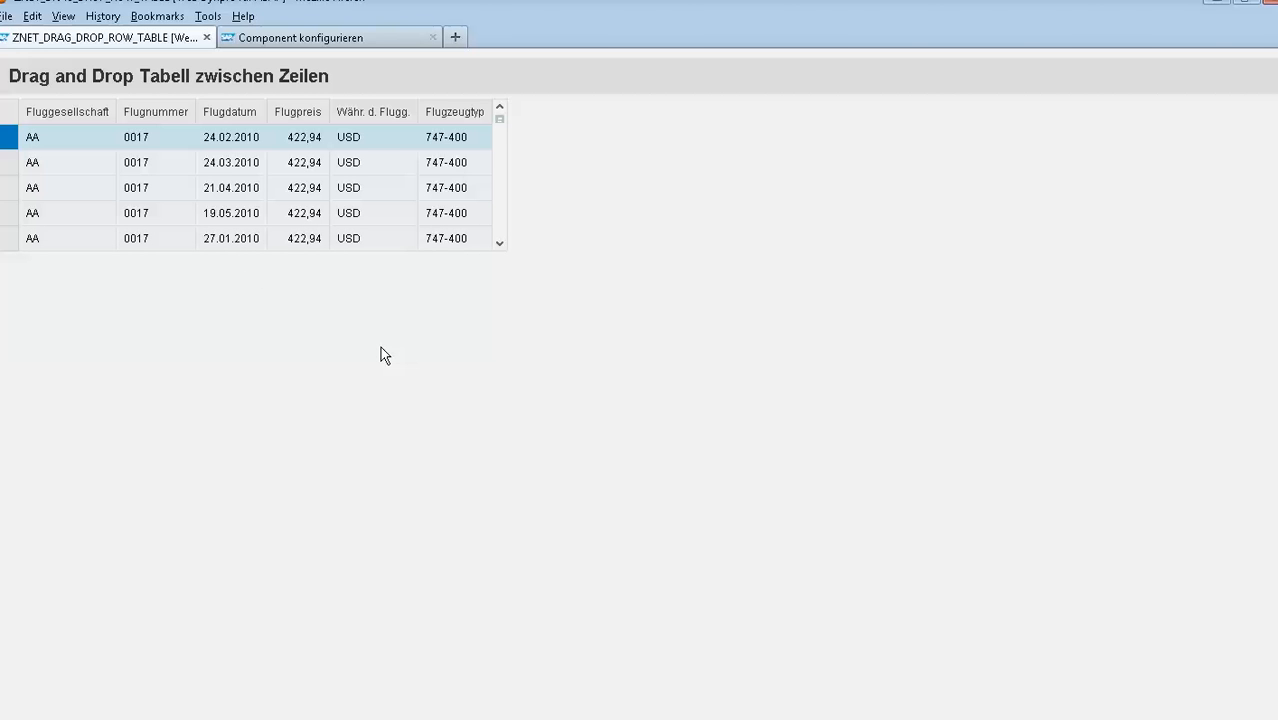
pyautogui.moveTo(402, 413)
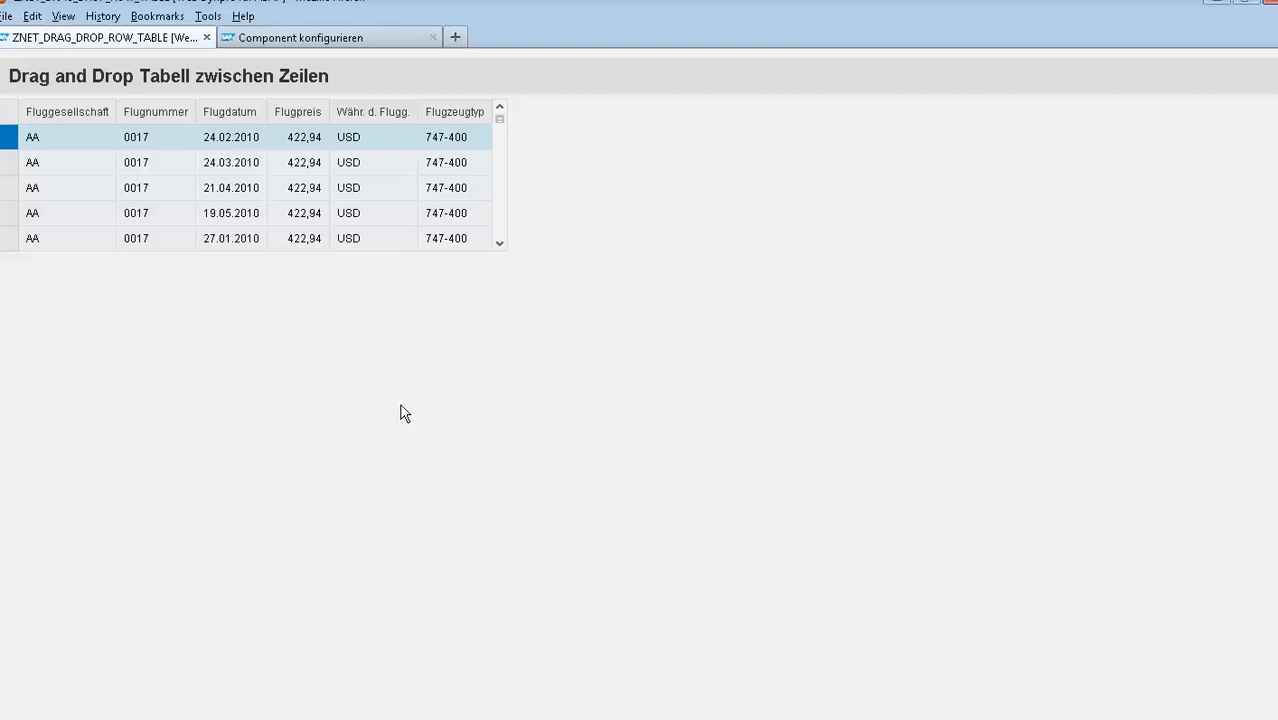
pyautogui.moveTo(436, 488)
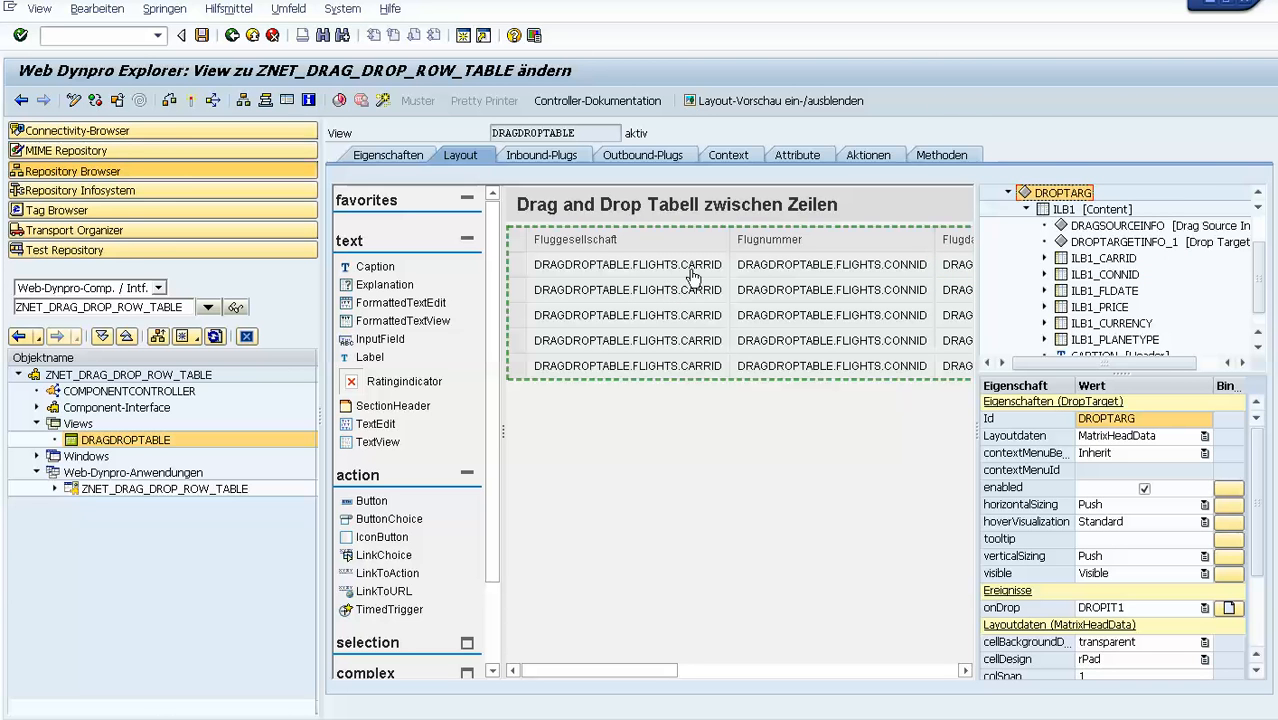
pyautogui.moveTo(574, 453)
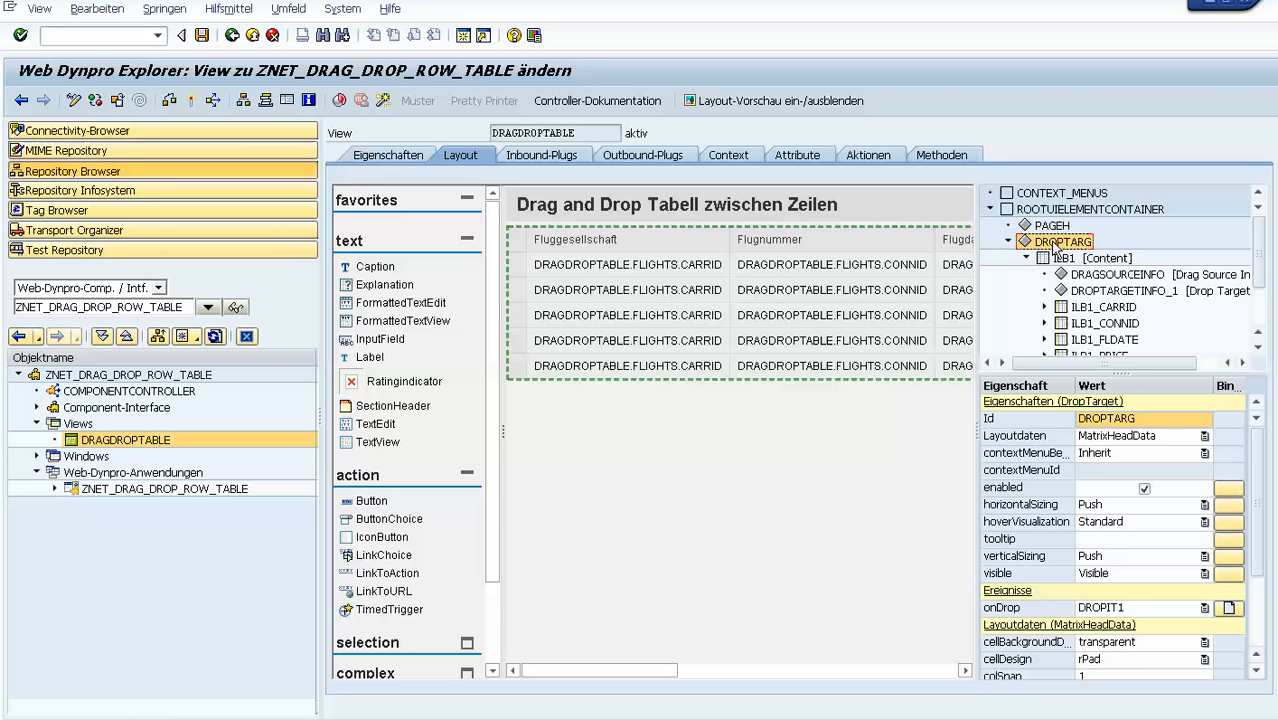
# Inspect the ILB1 table's properties and its DRAGSOURCEINFO and DROPTARGETINFO_1 settings.
pyautogui.click(1097, 258)
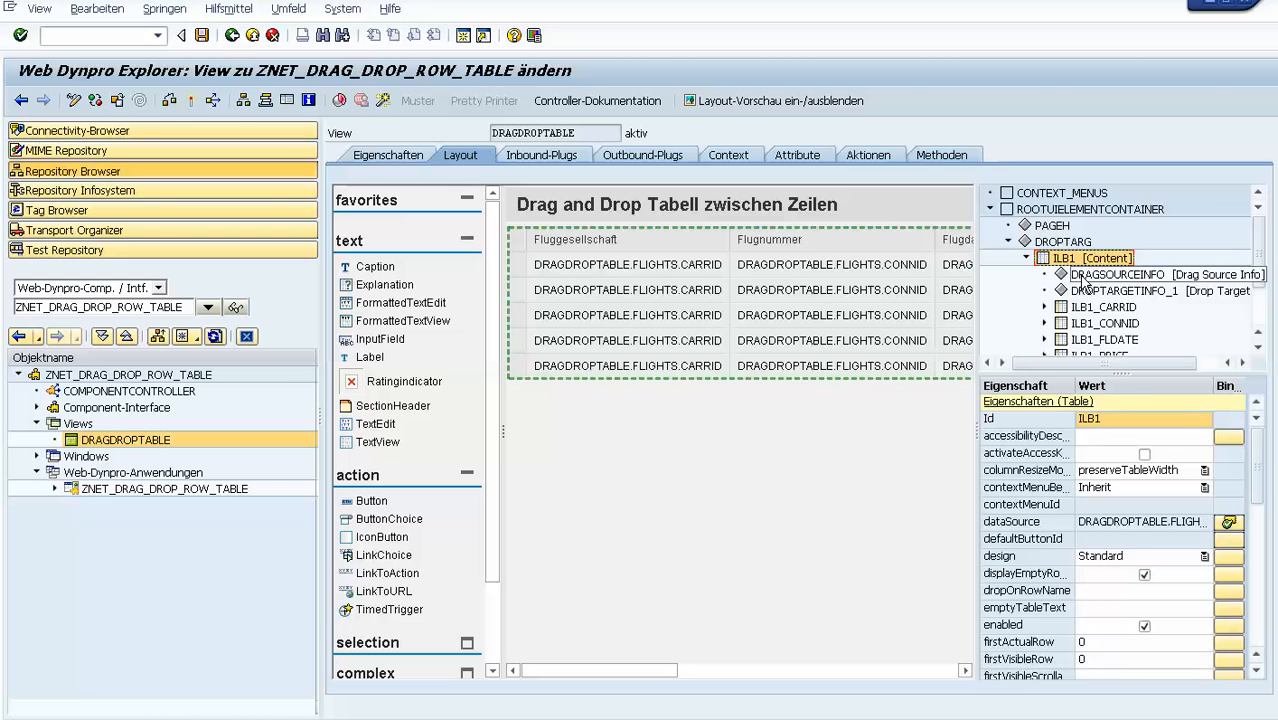
pyautogui.click(1120, 274)
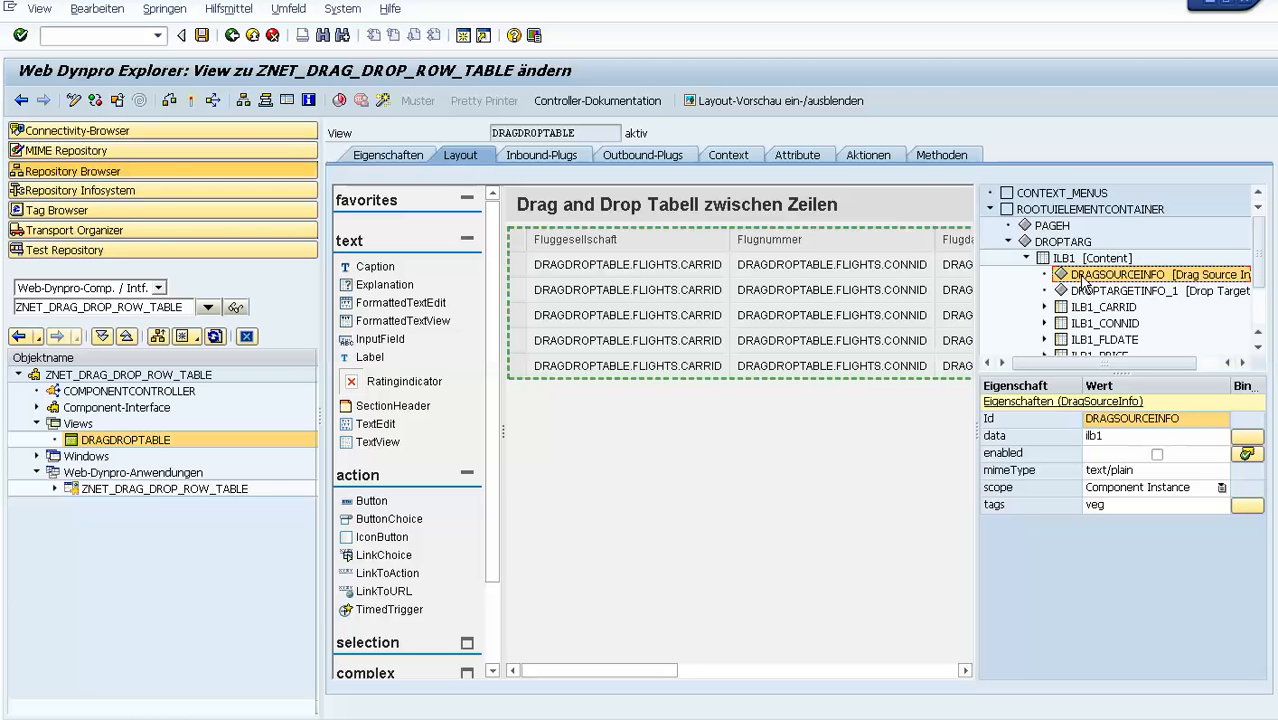
pyautogui.click(1130, 290)
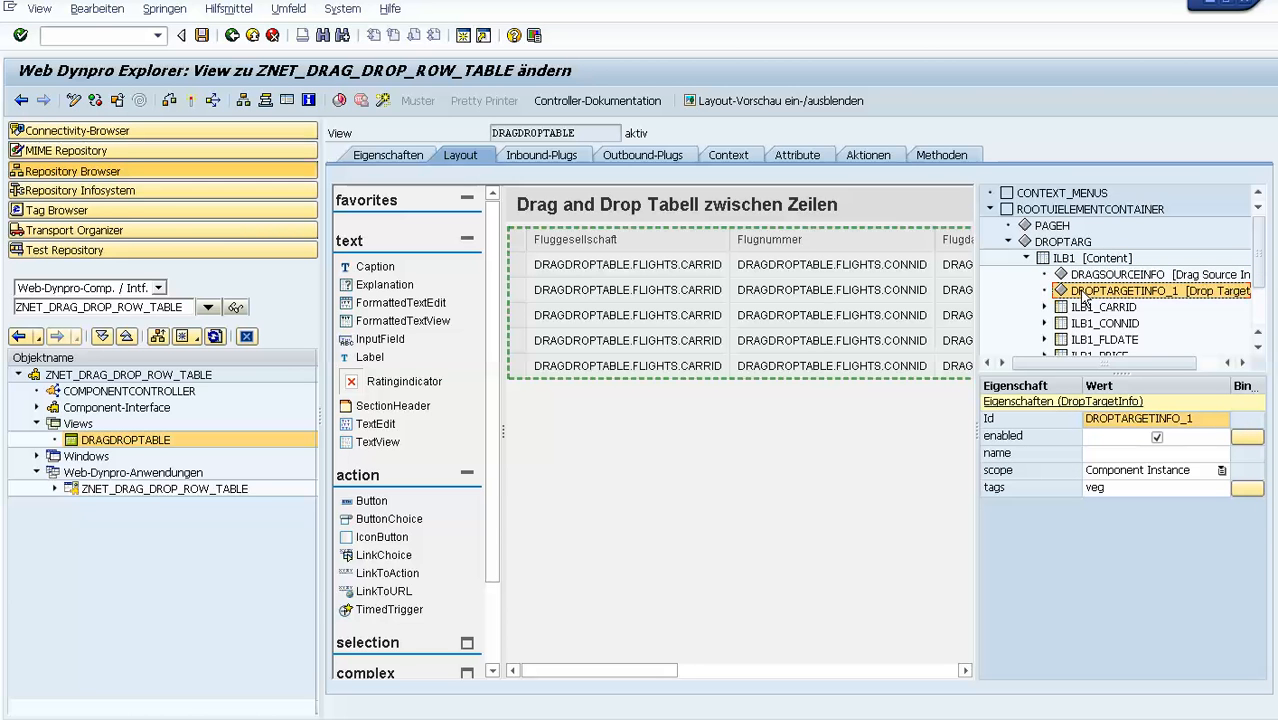
pyautogui.click(1049, 241)
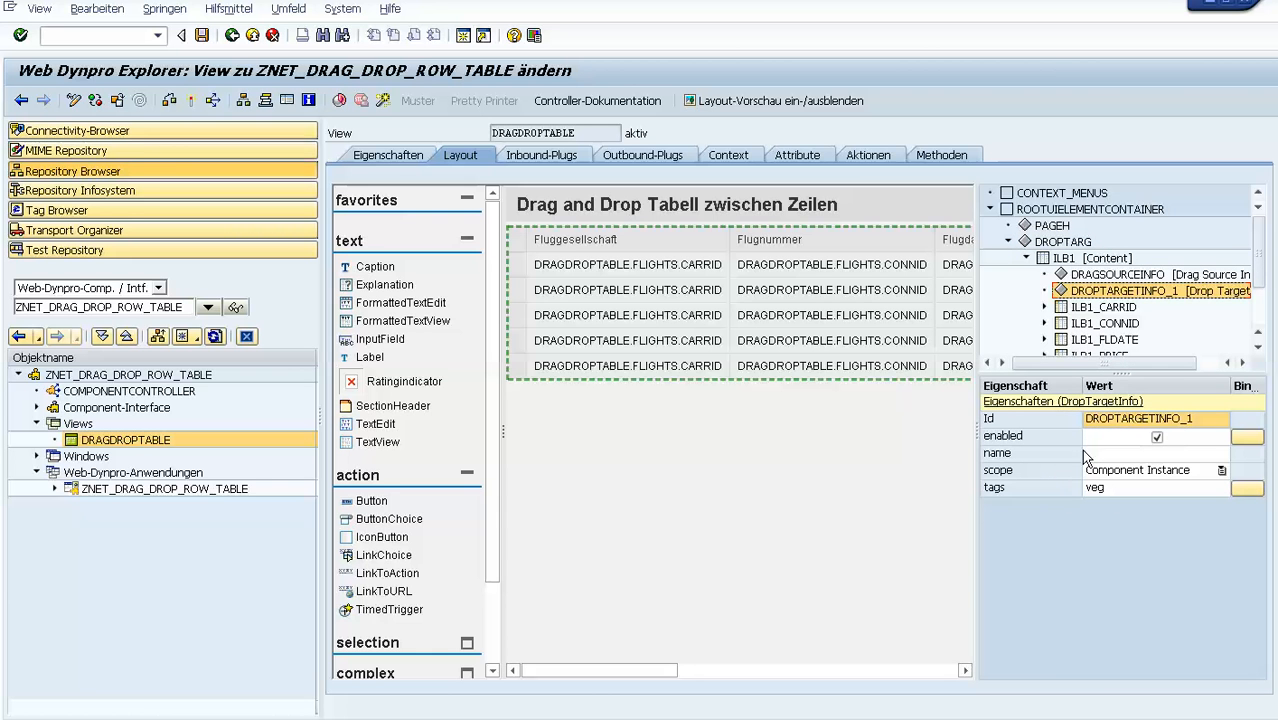
pyautogui.click(1100, 273)
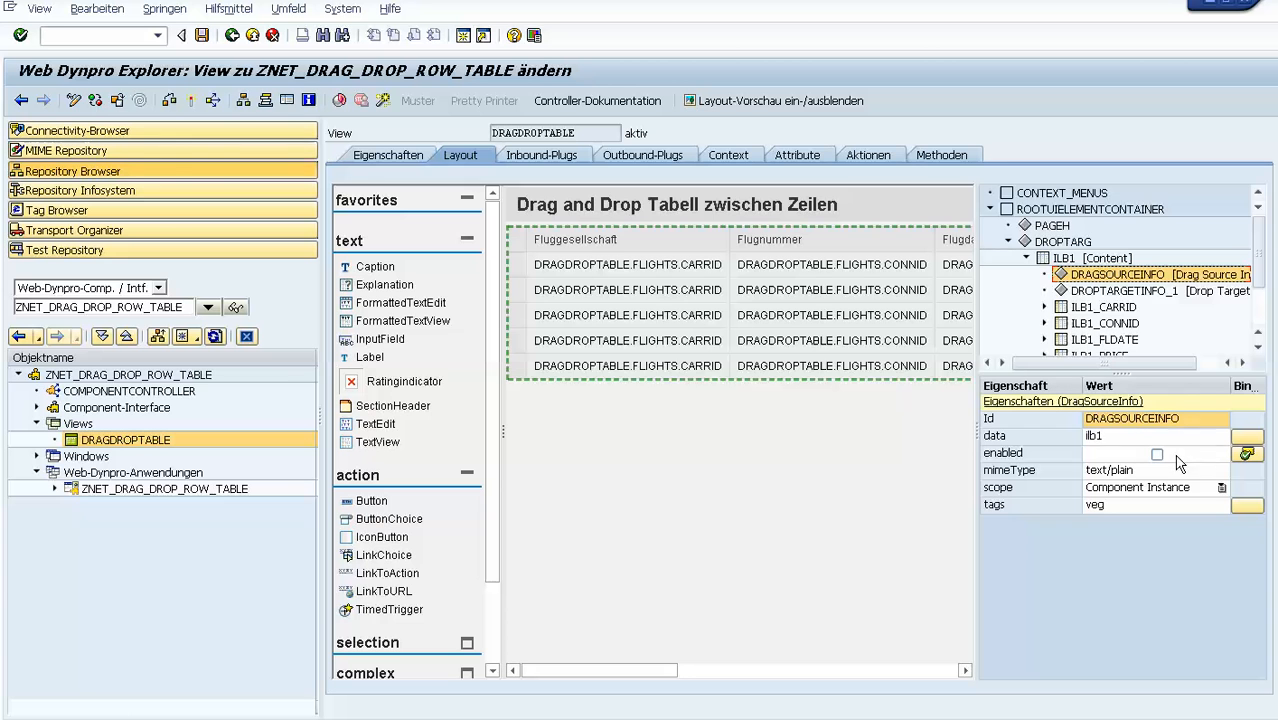
pyautogui.moveTo(1041, 462)
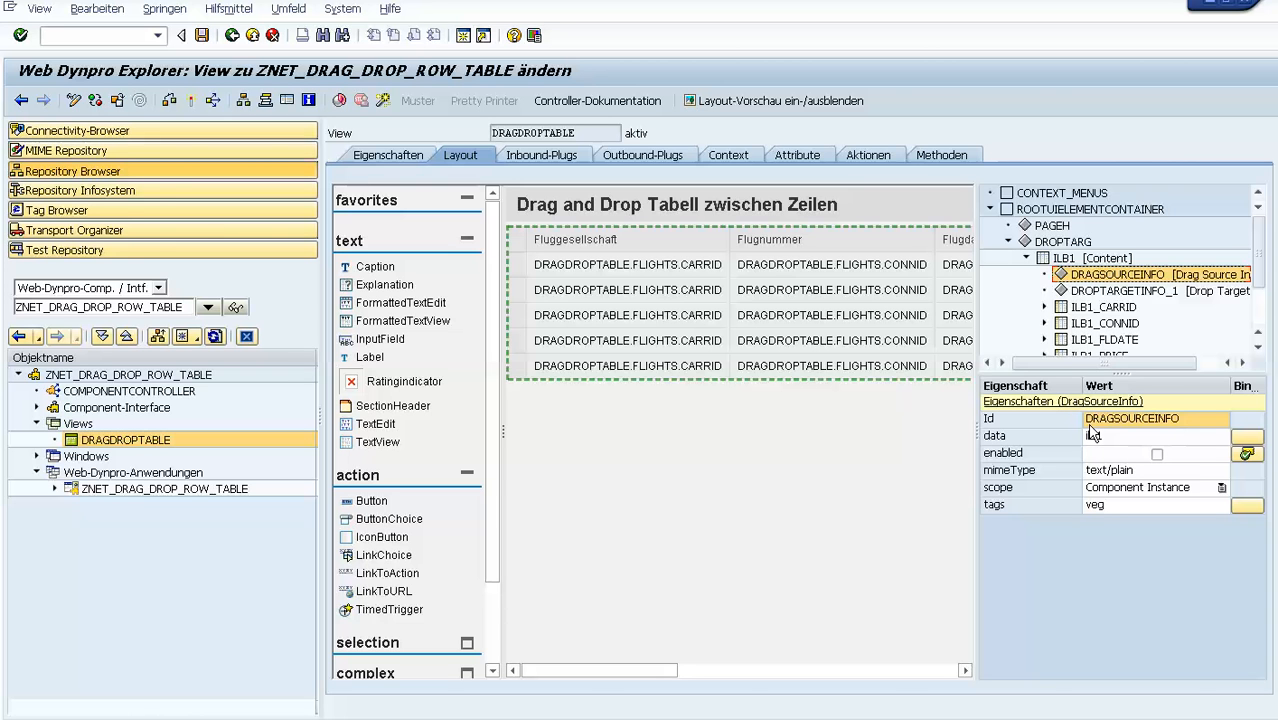
# Enter 'ilb1', select the drop target, and open its DROPIT1 onDrop handler code.
pyautogui.write('ilb1')
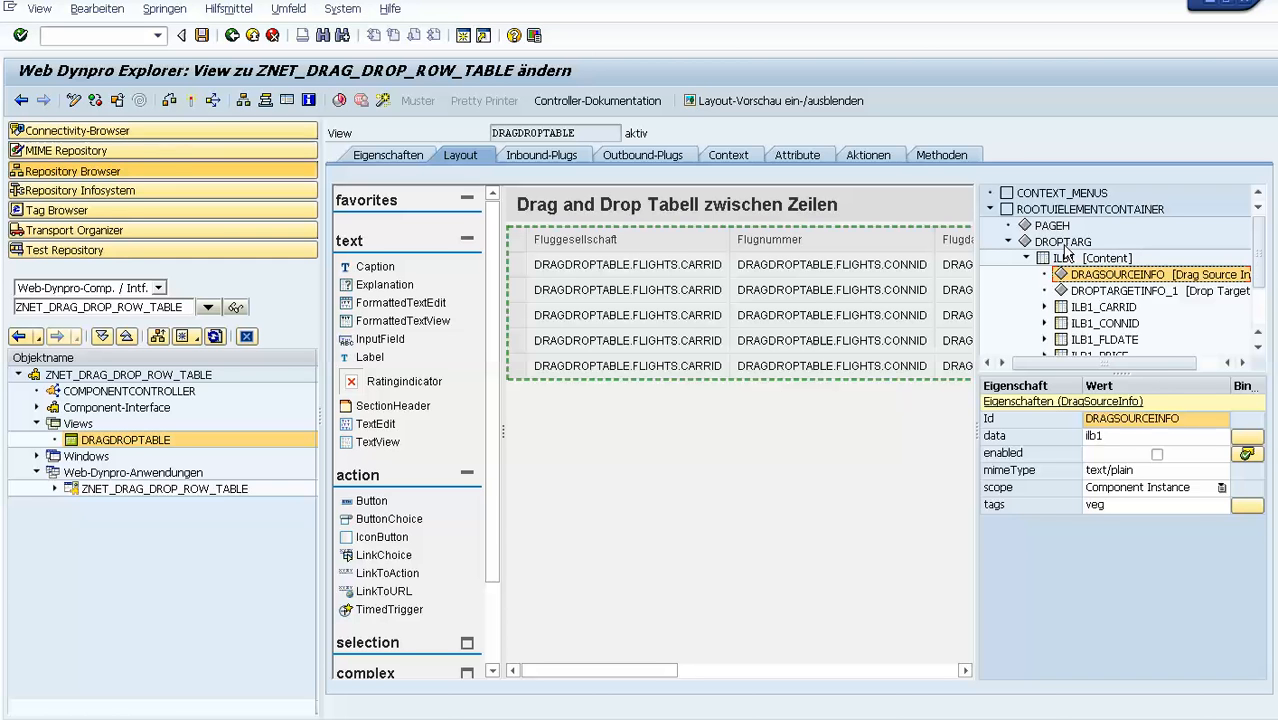
pyautogui.click(1053, 241)
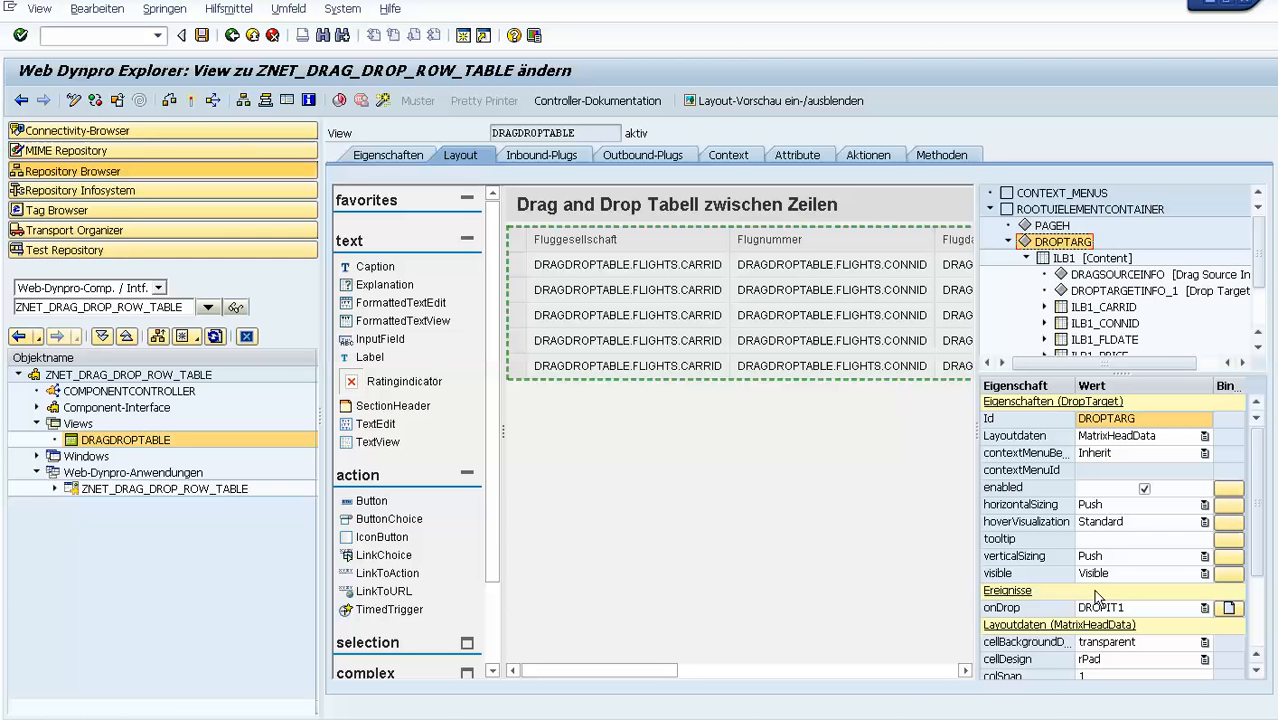
pyautogui.click(943, 154)
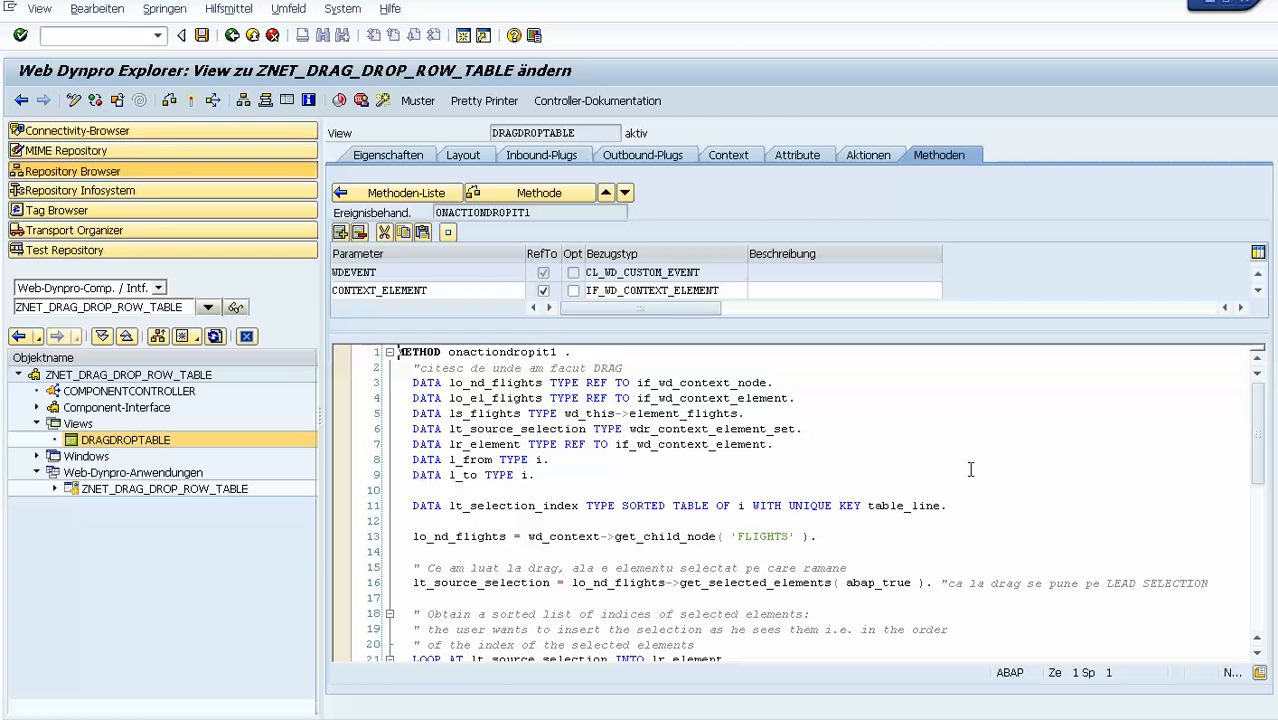
# Scroll the ONACTIONDROPIT1 code down to the loop collecting dragged row indices.
pyautogui.click(775, 444)
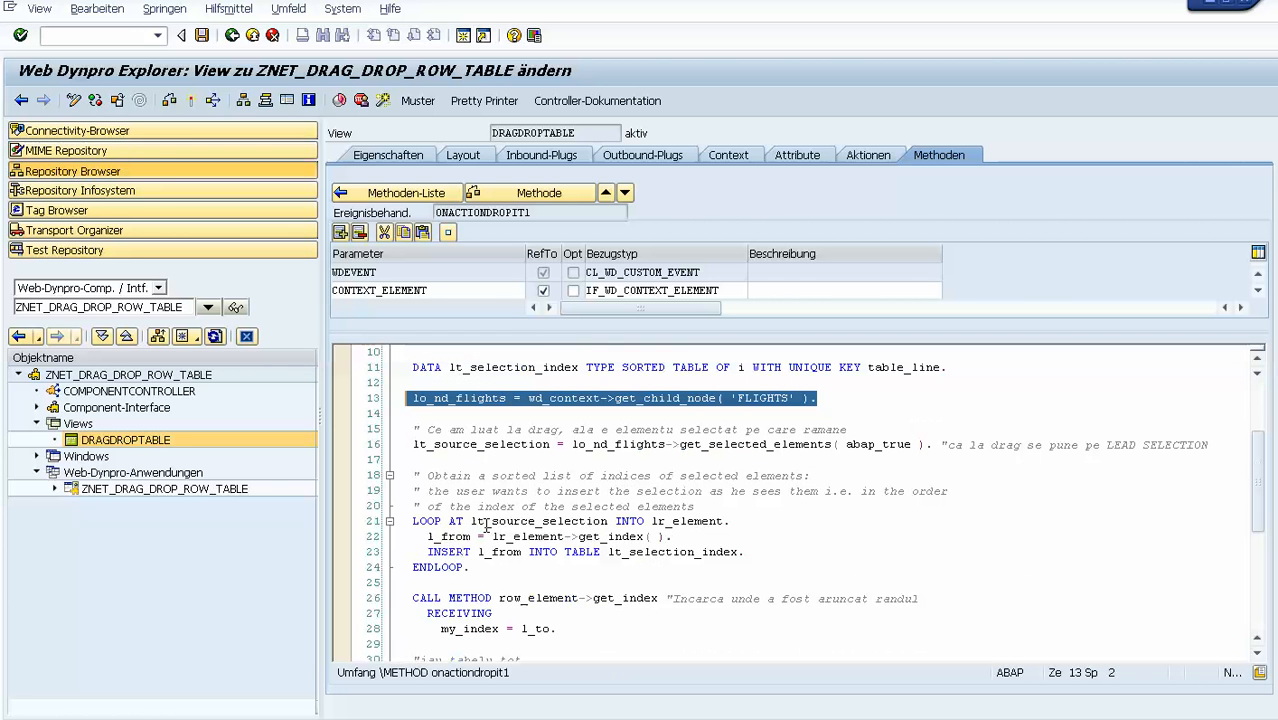
pyautogui.moveTo(605, 456)
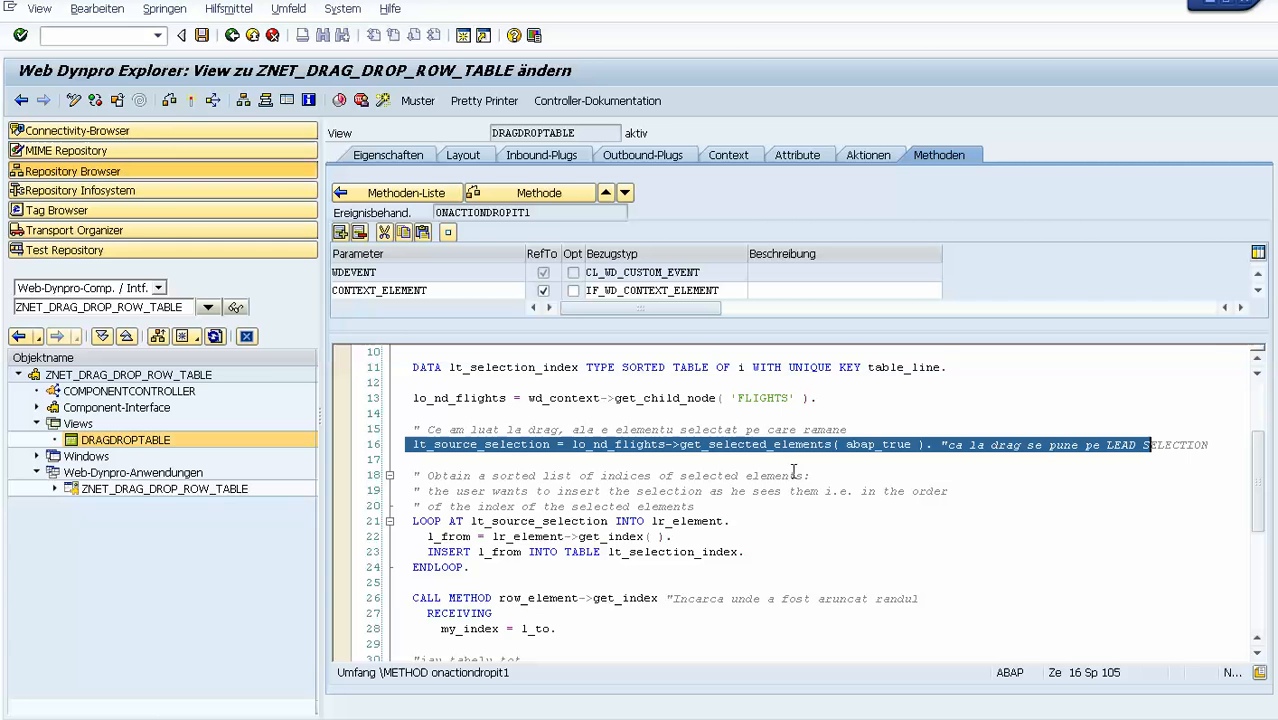
pyautogui.moveTo(783, 457)
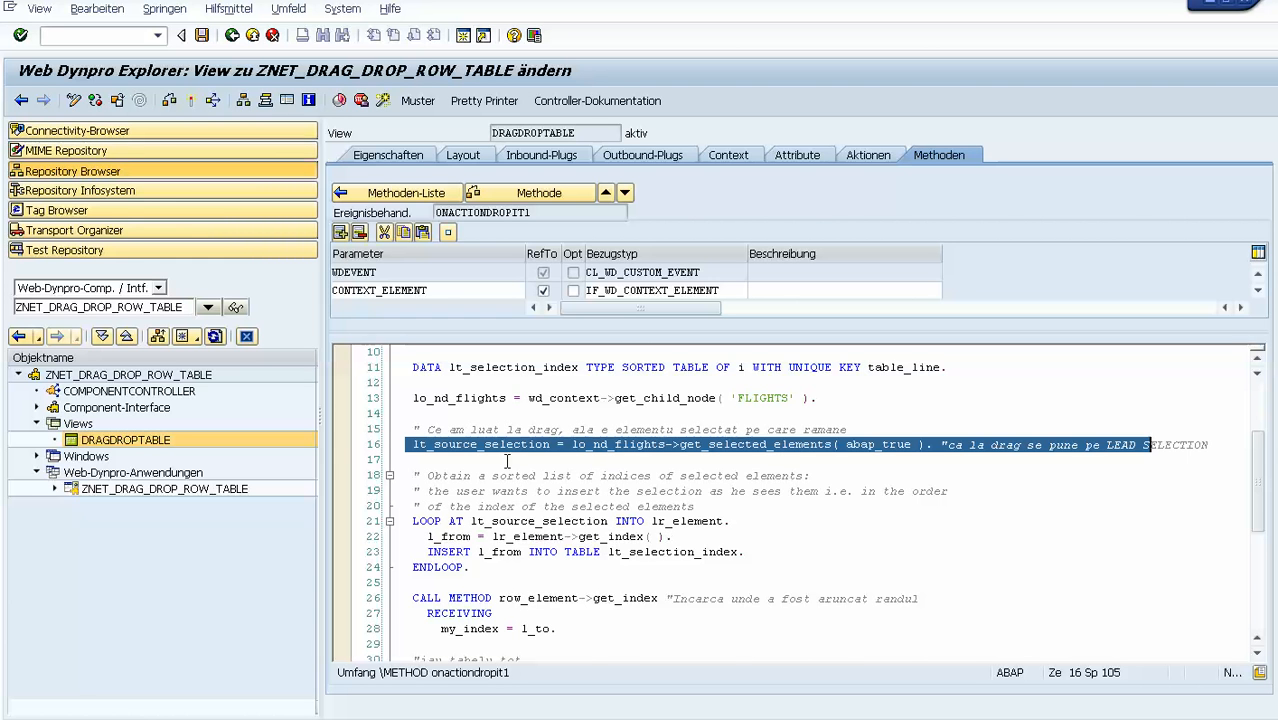
pyautogui.scroll(-3)
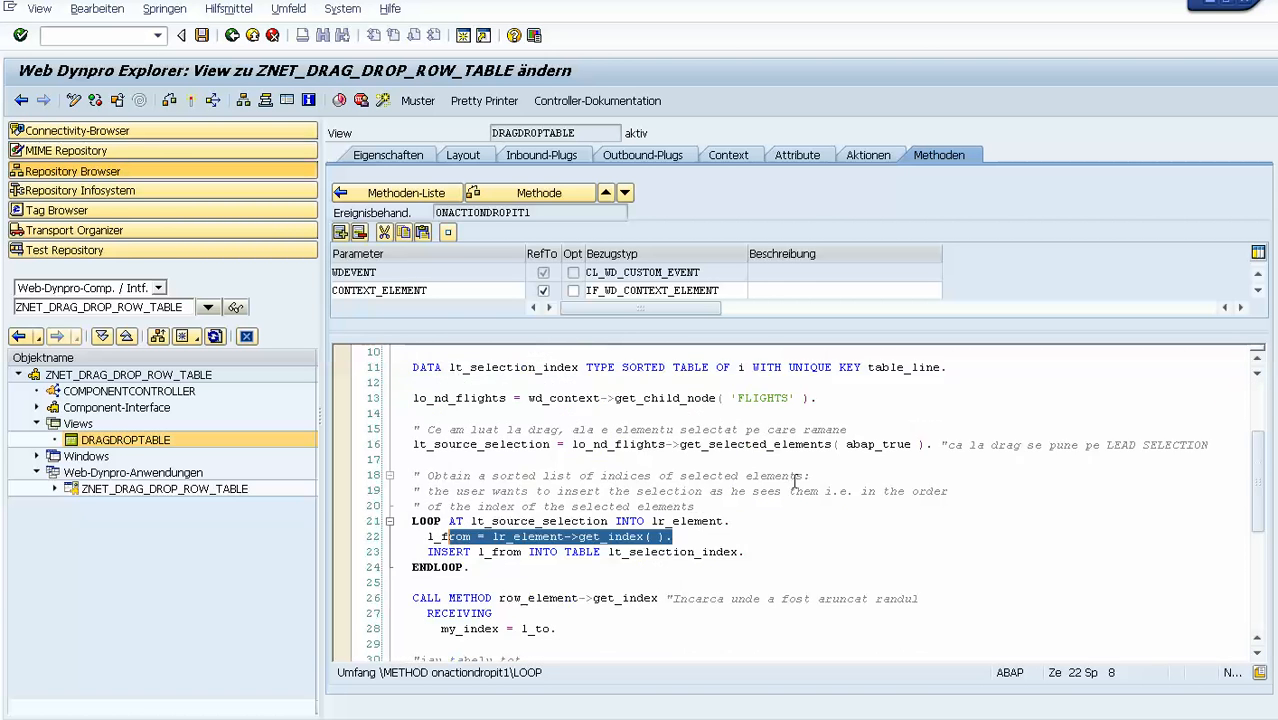
pyautogui.scroll(-3)
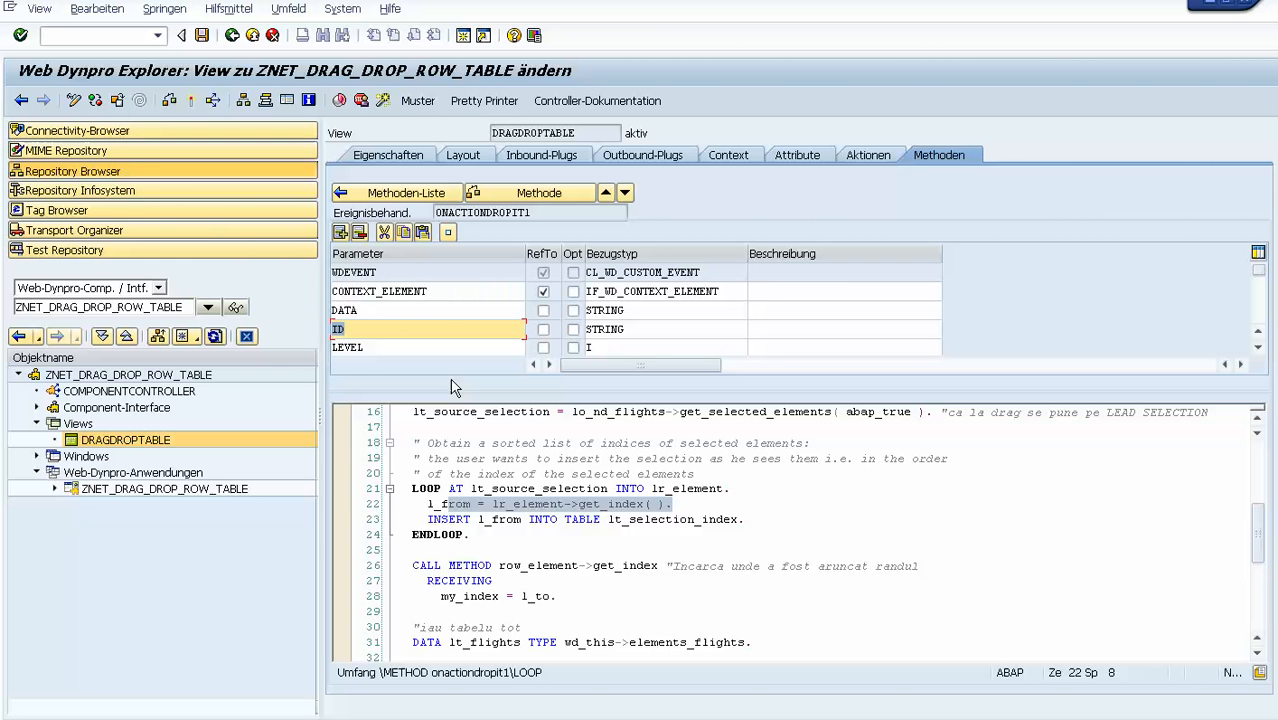
pyautogui.moveTo(454, 401)
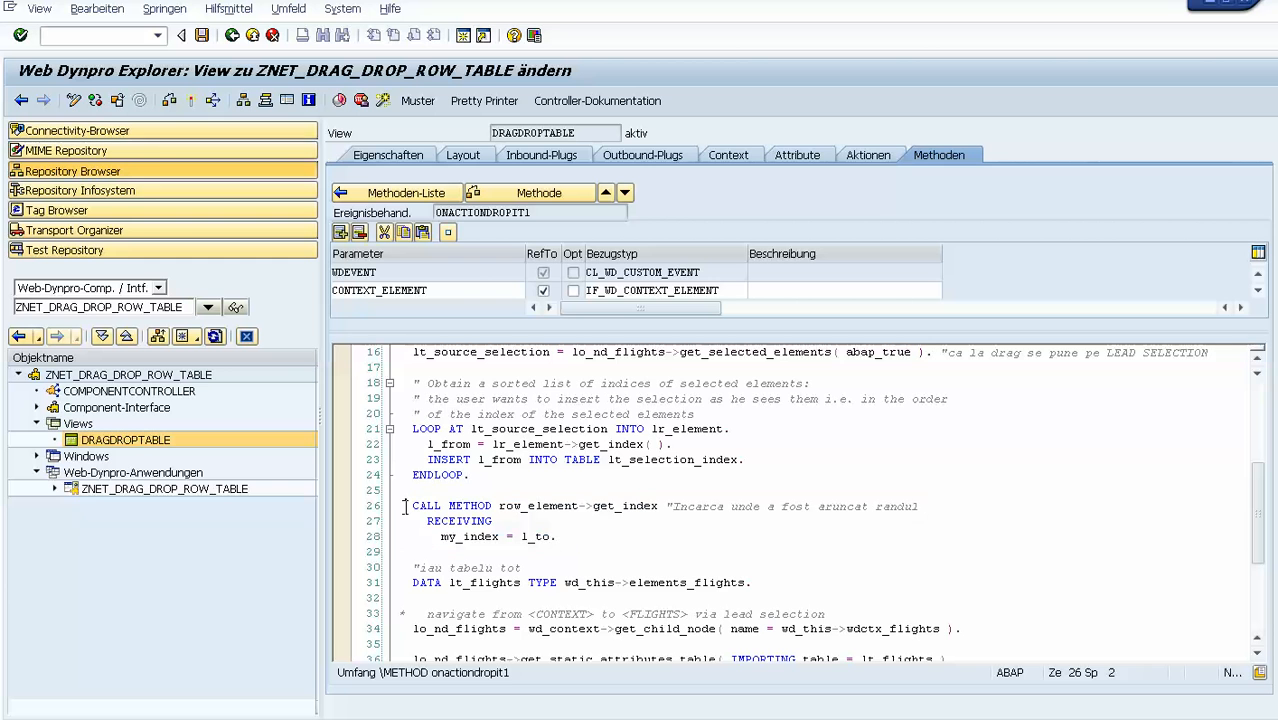
pyautogui.scroll(-3)
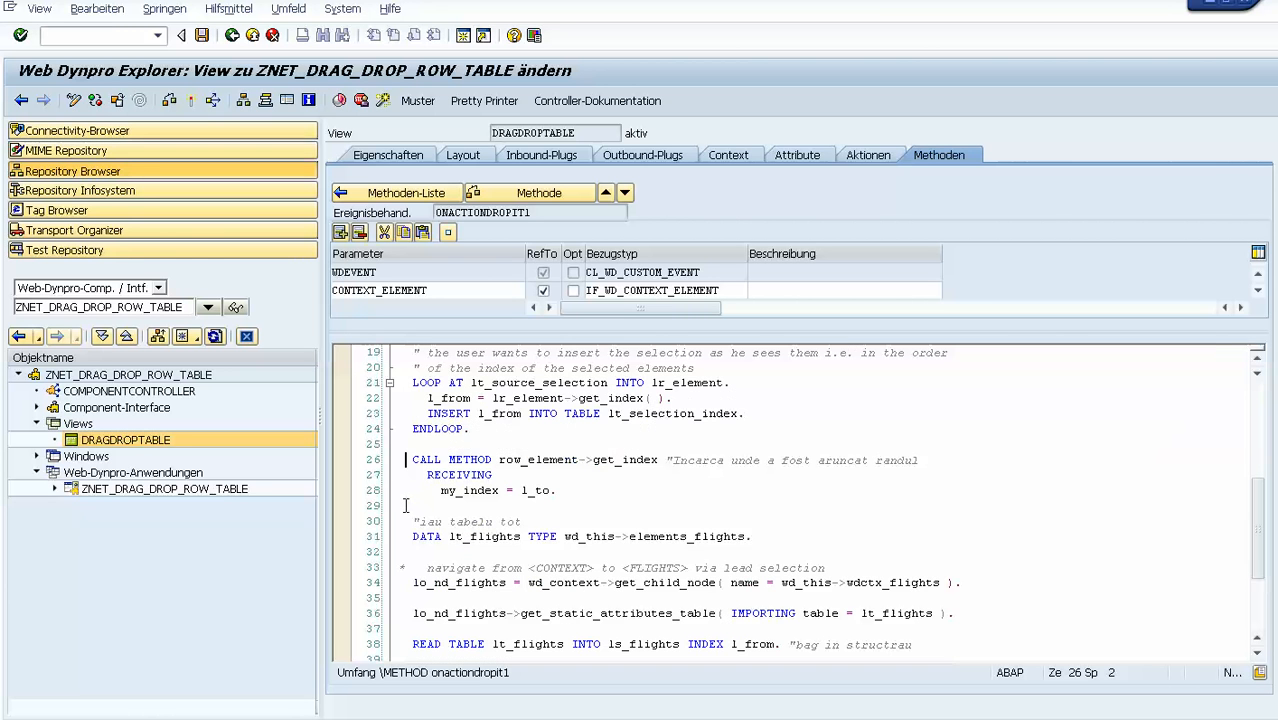
pyautogui.scroll(-3)
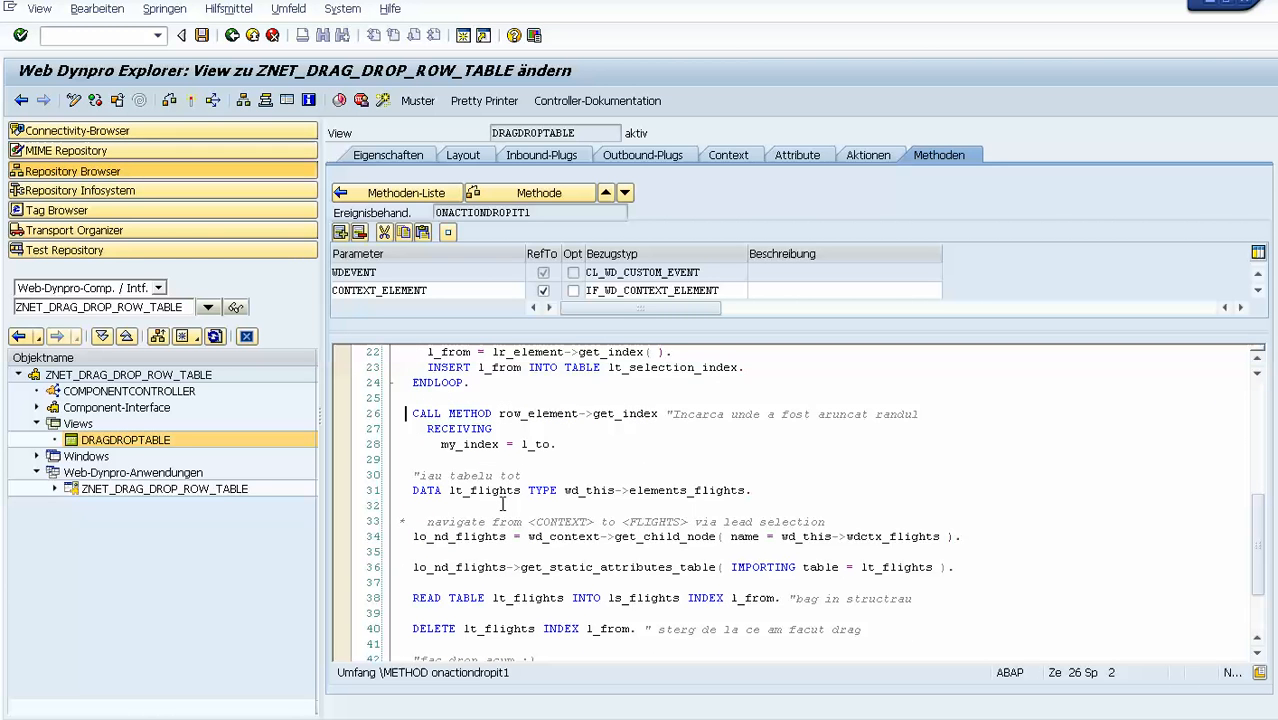
pyautogui.scroll(-3)
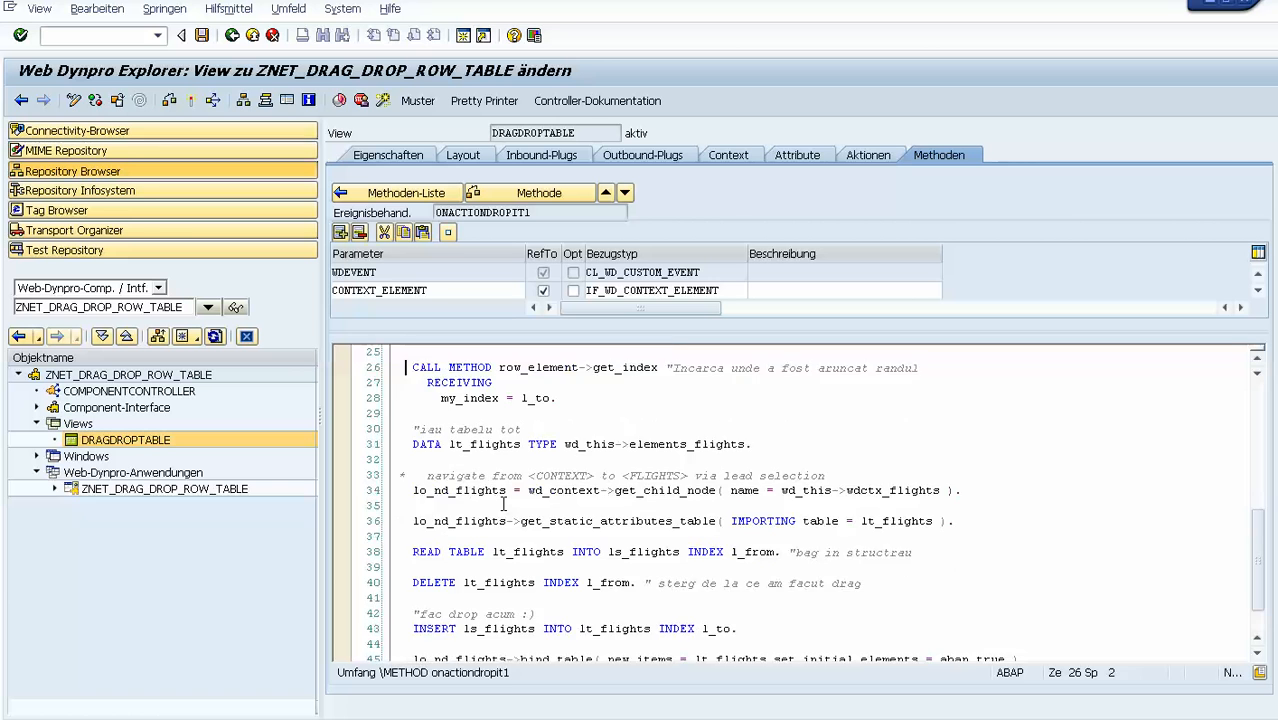
pyautogui.scroll(-3)
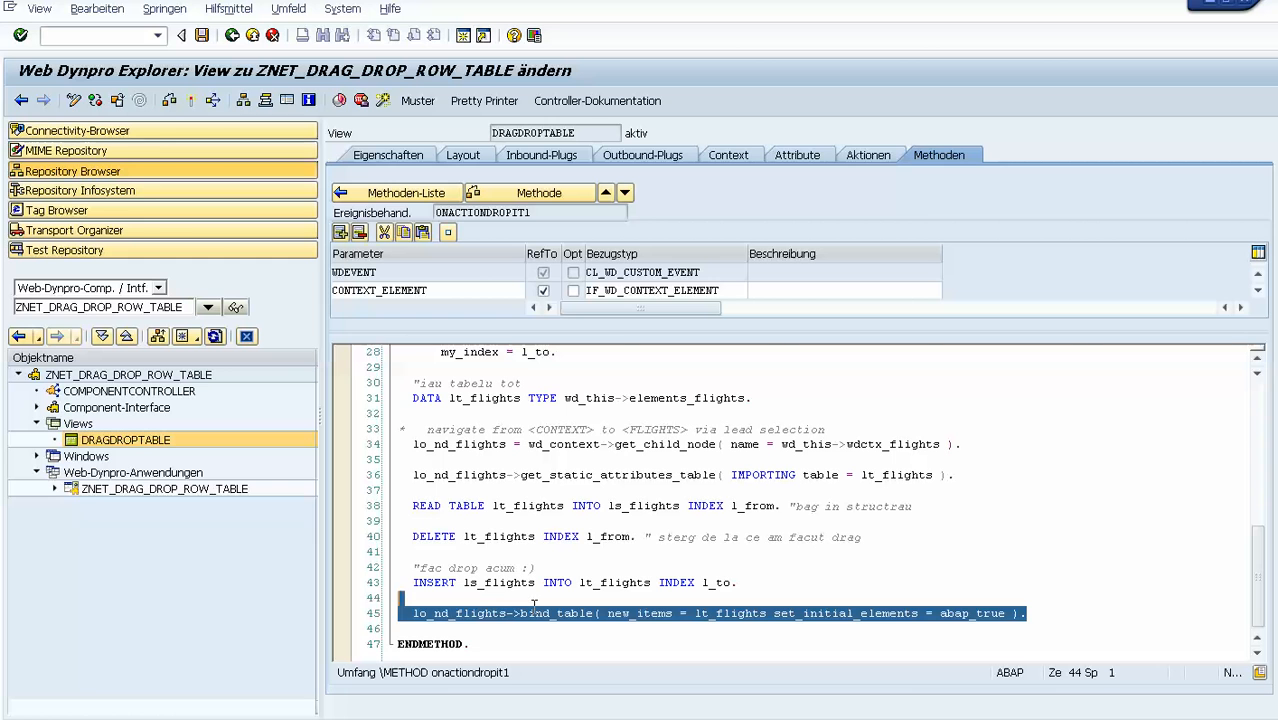
pyautogui.click(414, 613)
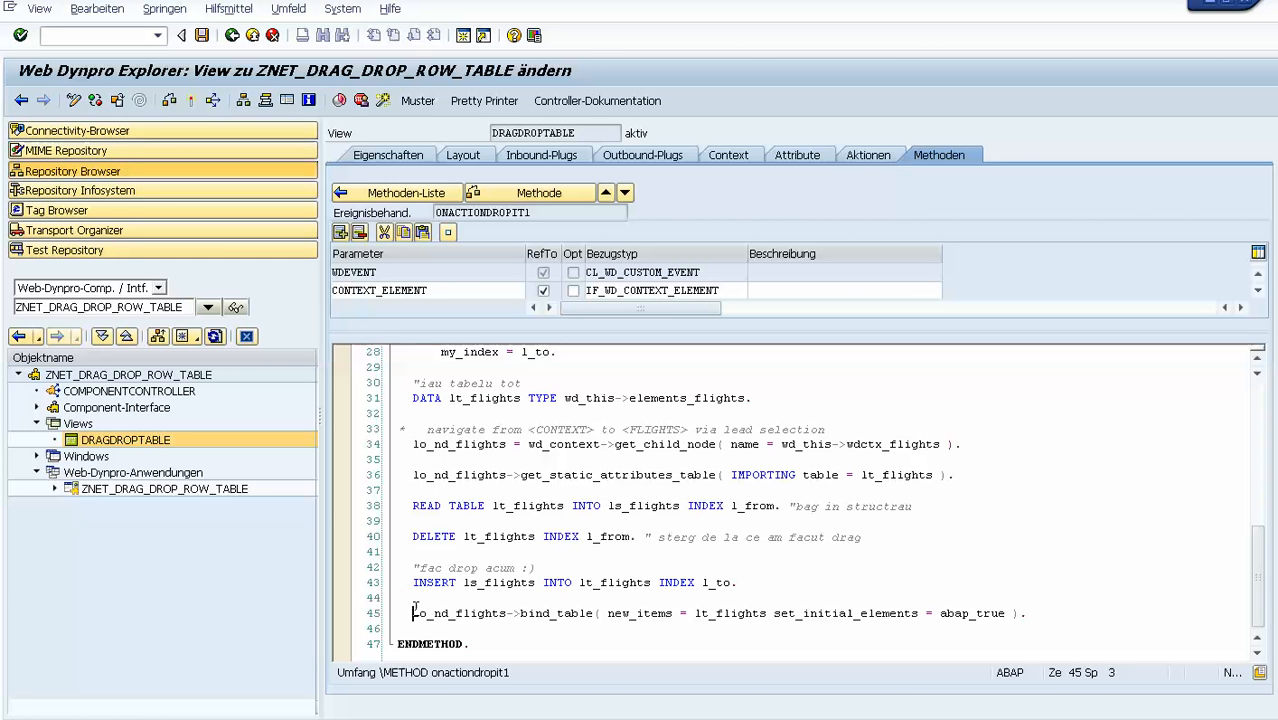
pyautogui.moveTo(298, 338)
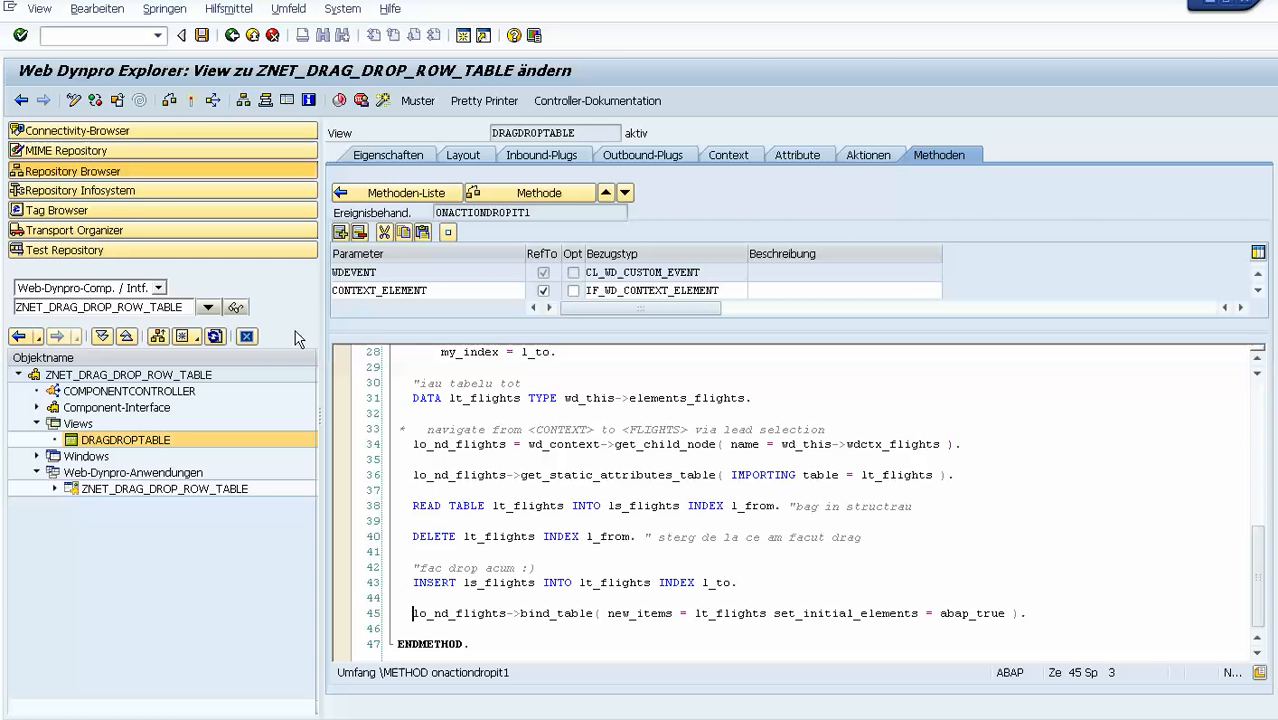
# Return to the view layout and deselect the tutorial title text in the note.
pyautogui.click(464, 155)
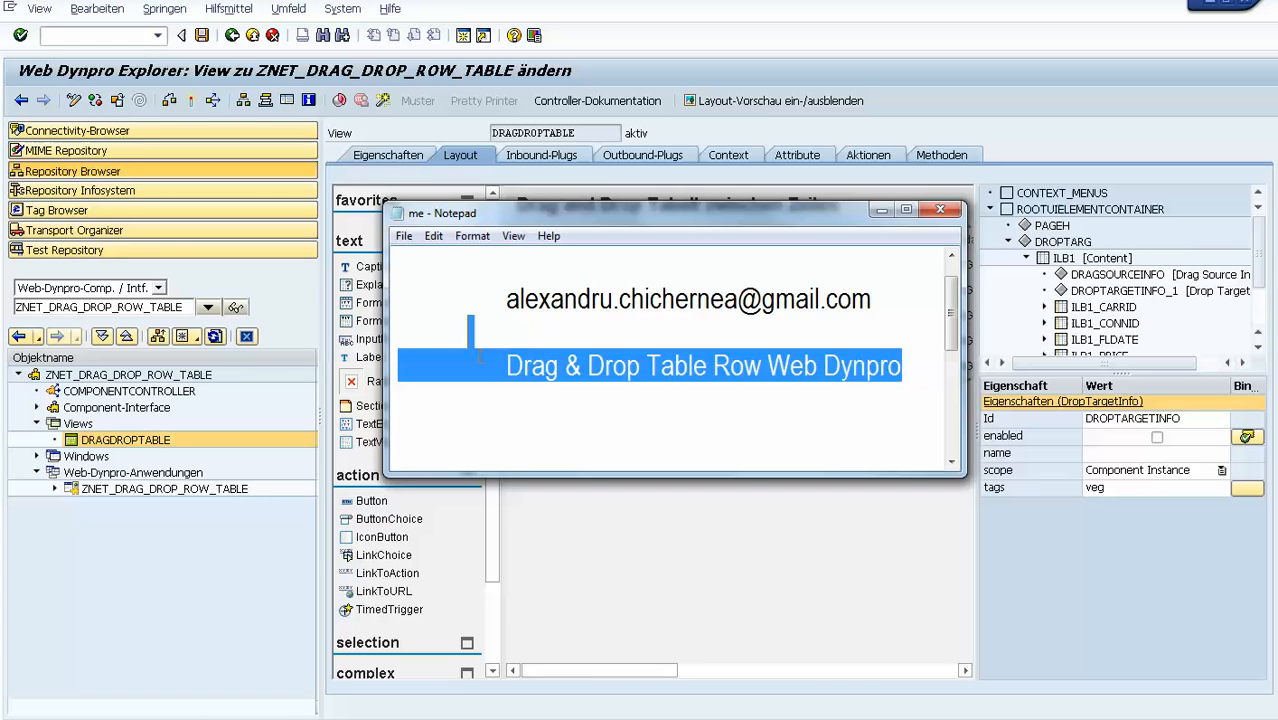
pyautogui.click(508, 366)
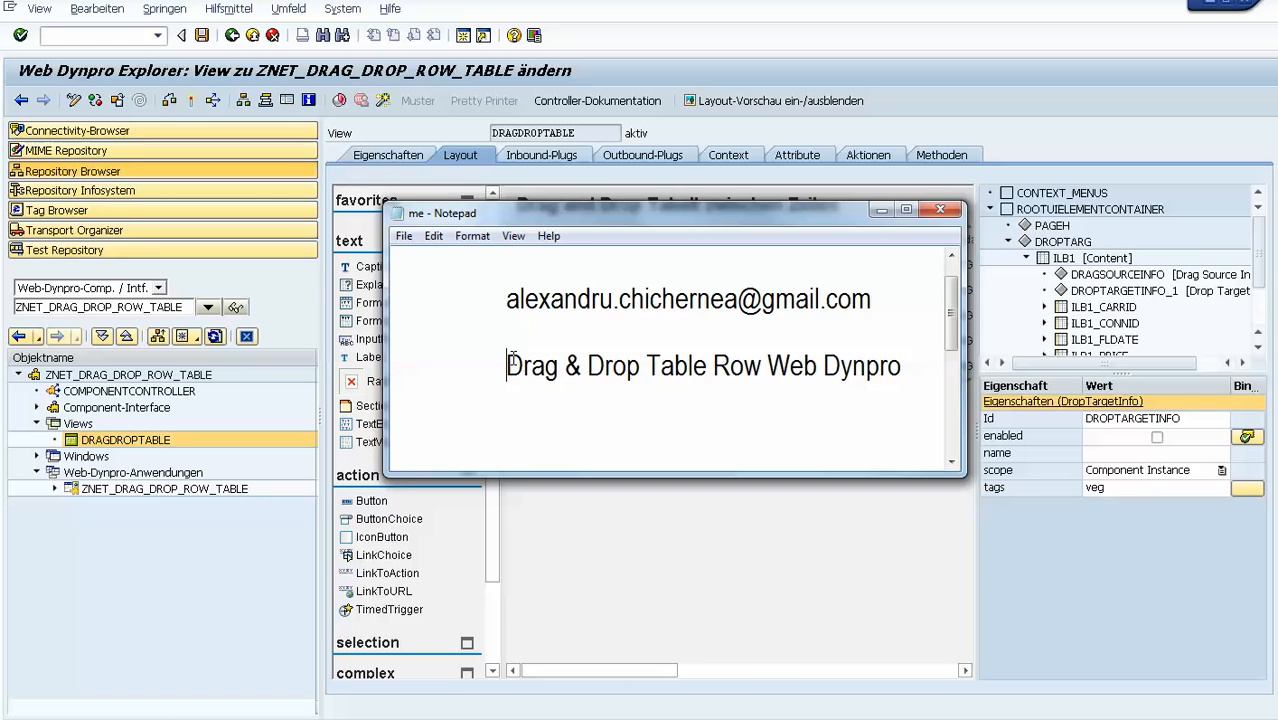